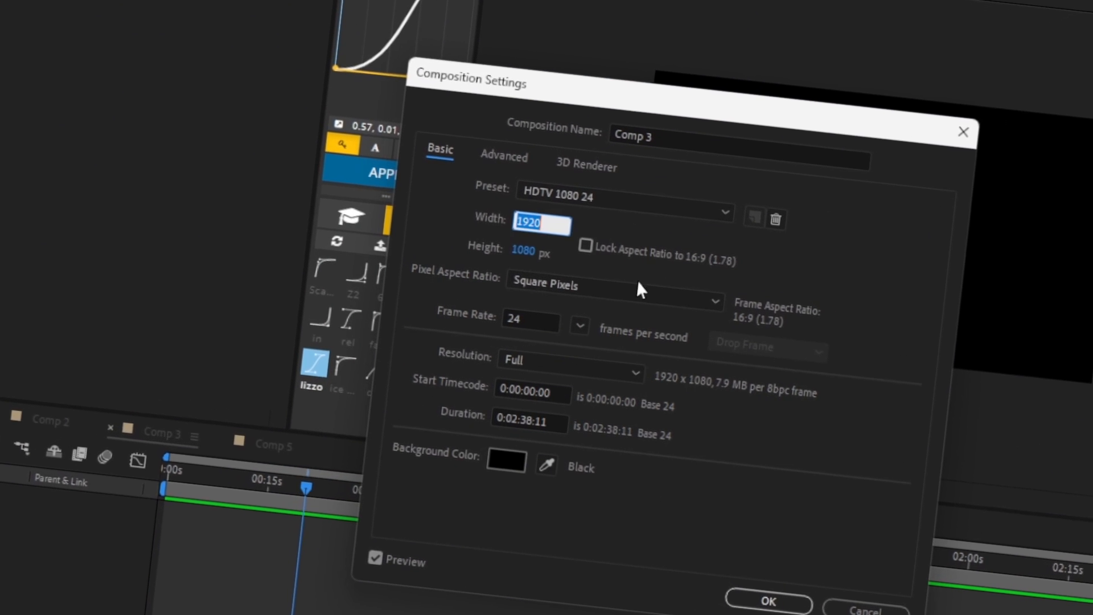
Set Comp 3's width to 534 pixels in Composition Settings
{"action": "type", "text": "534"}
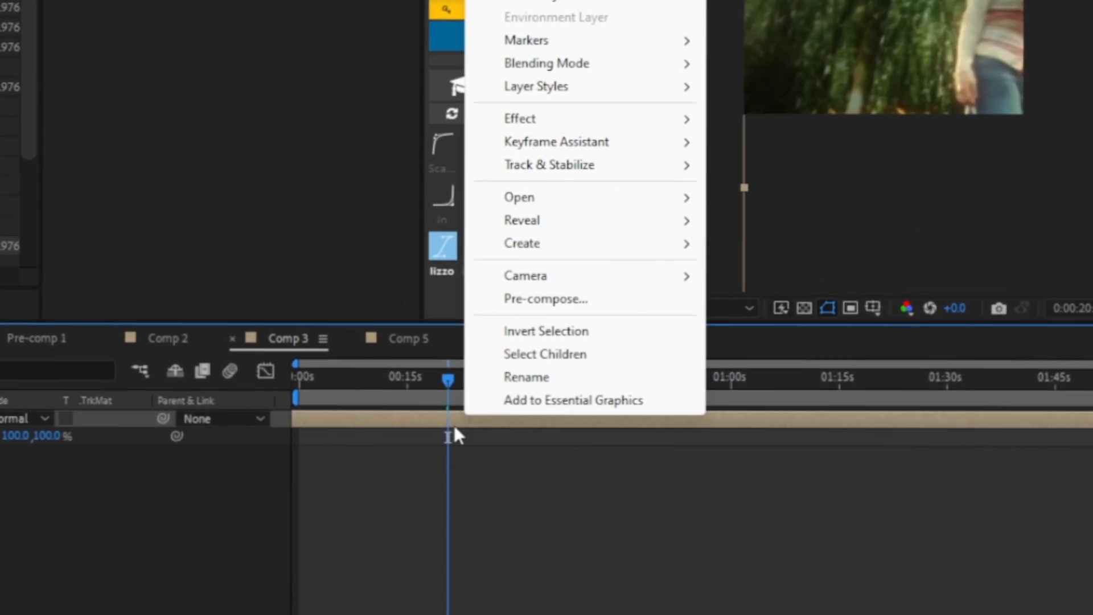
{"action": "mouse_move", "coordinate": [360, 181]}
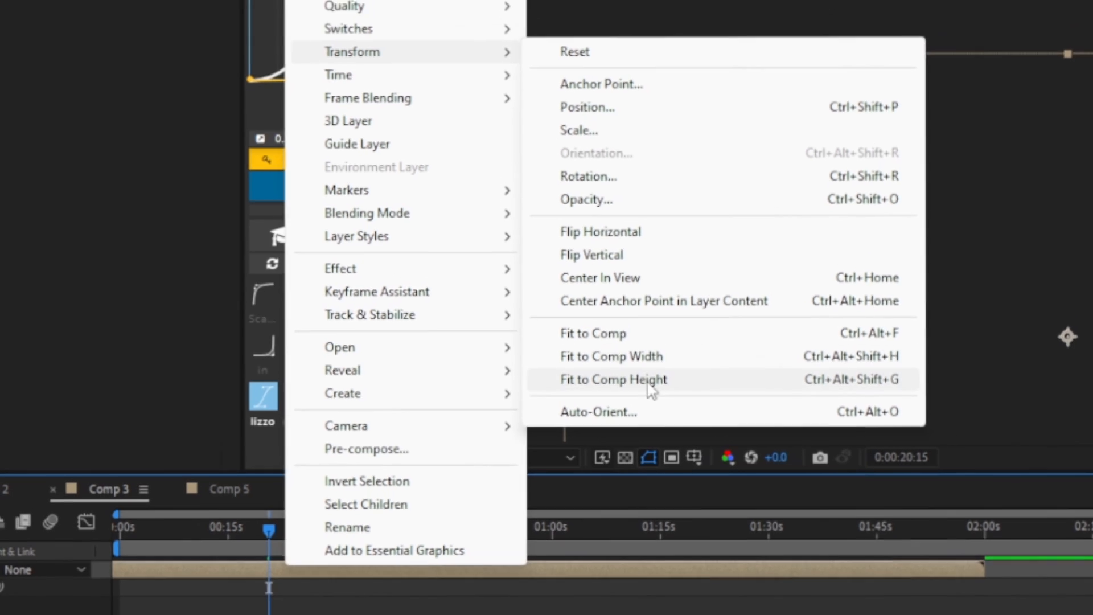
Fit the clip layer to the composition's height (37% scale)
{"action": "left_click", "coordinate": [613, 379]}
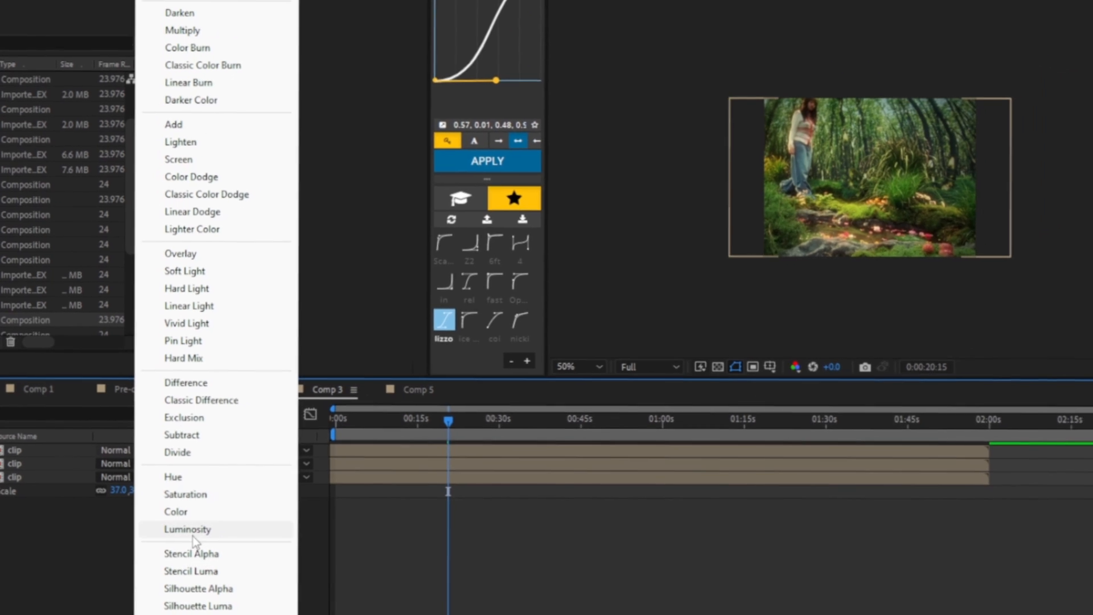
Set the outer clip copies to Luminosity blending and the middle copy to Color
{"action": "left_click", "coordinate": [187, 529]}
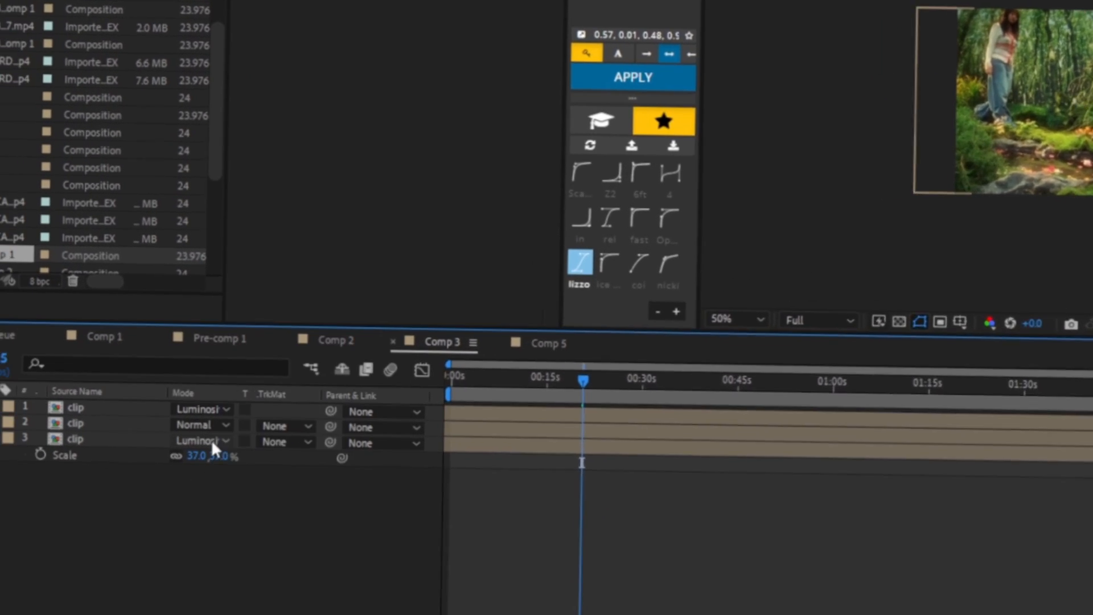
{"action": "left_click", "coordinate": [198, 440]}
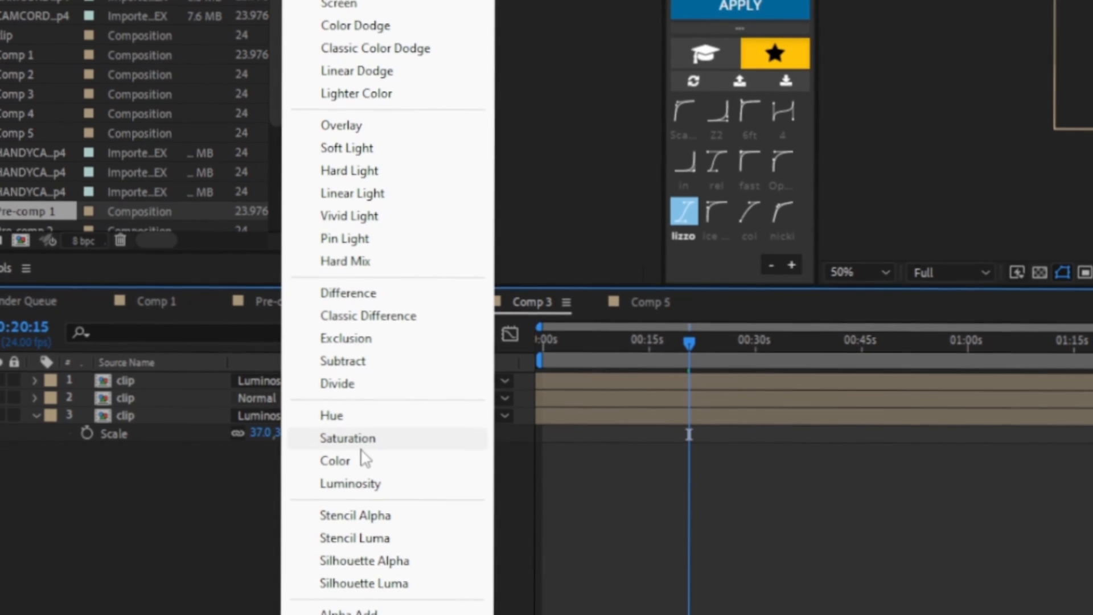
{"action": "left_click", "coordinate": [336, 460]}
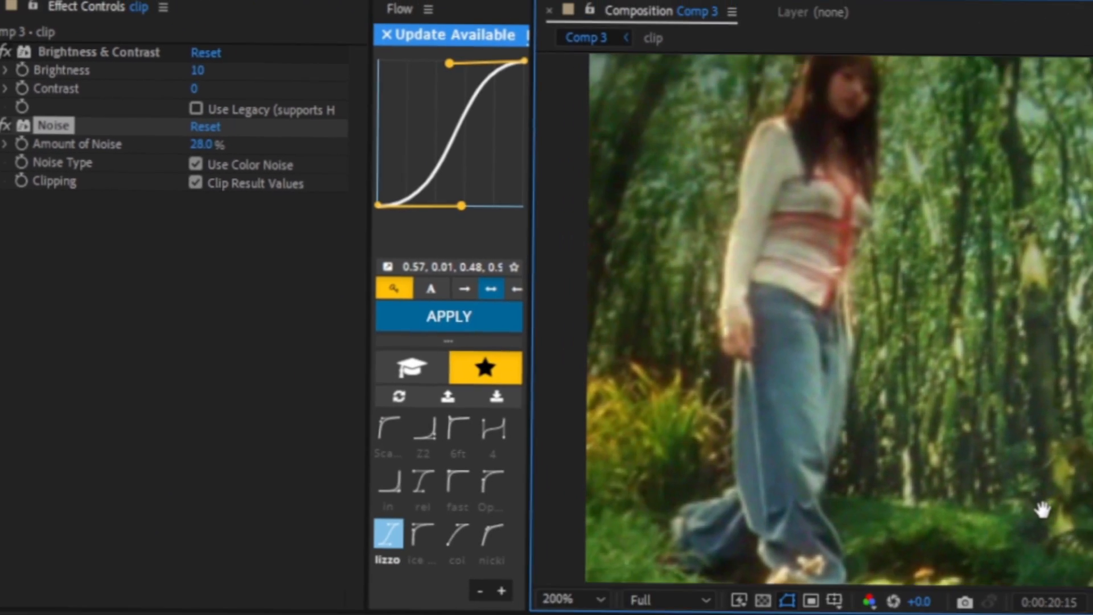
Adjust the clip's Noise effect to 28% colour noise alongside Brightness 10
{"action": "left_click", "coordinate": [569, 596]}
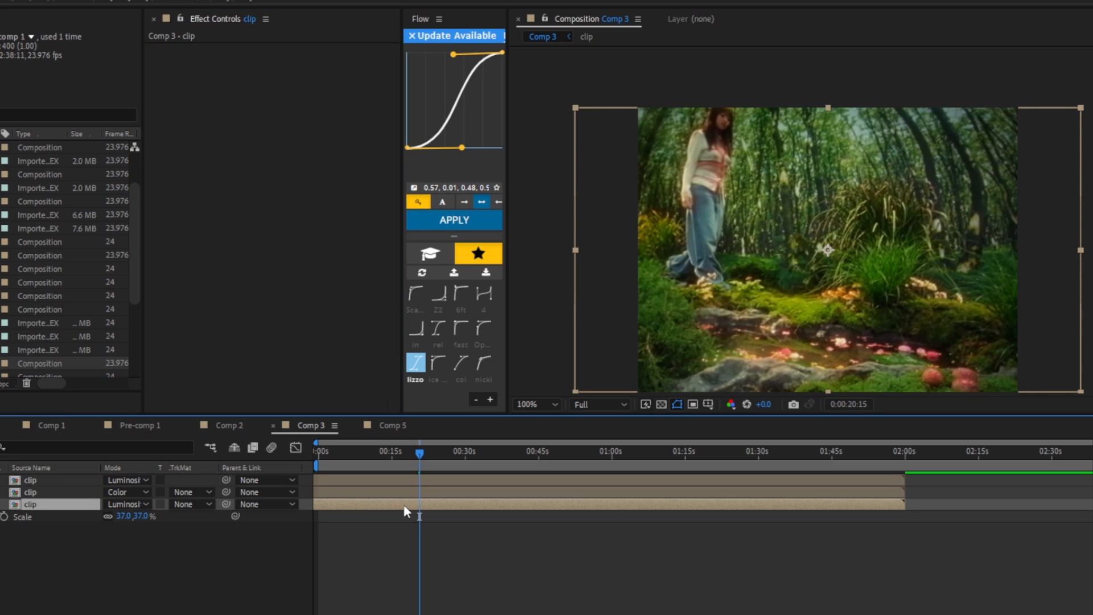
{"action": "mouse_move", "coordinate": [437, 487]}
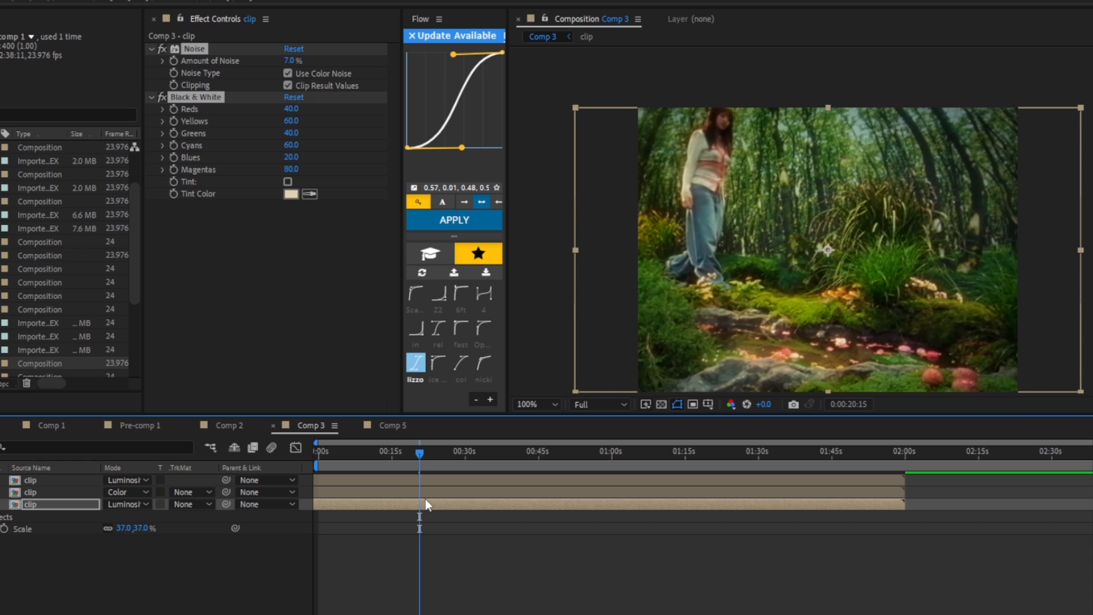
{"action": "mouse_move", "coordinate": [382, 489]}
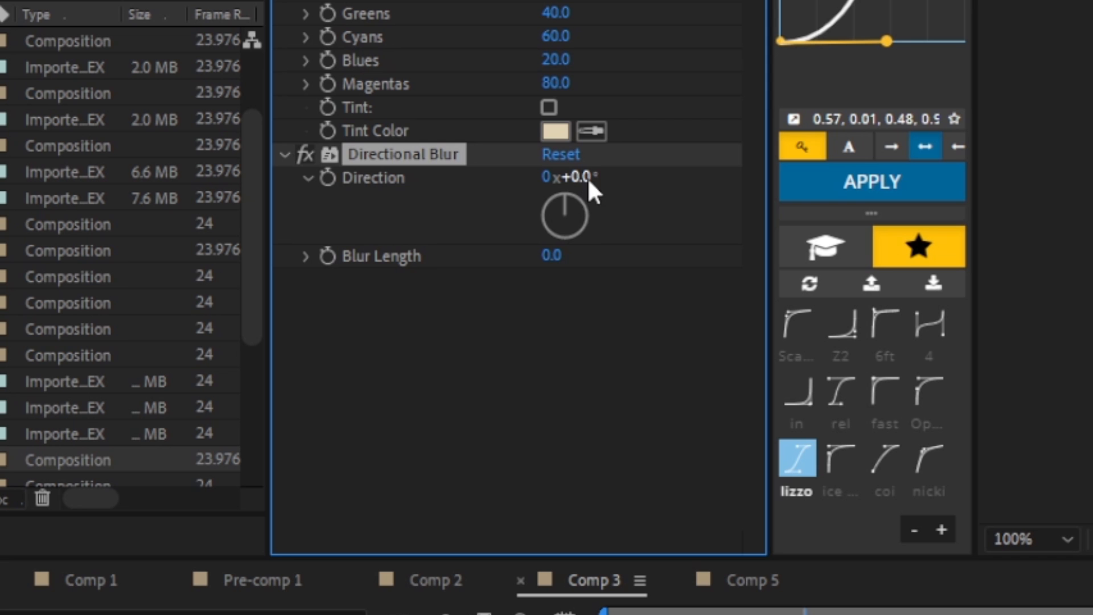
Scrub the Directional Blur direction angle on the bottom clip copy
{"action": "left_click_drag", "start_coordinate": [564, 203], "coordinate": [565, 254]}
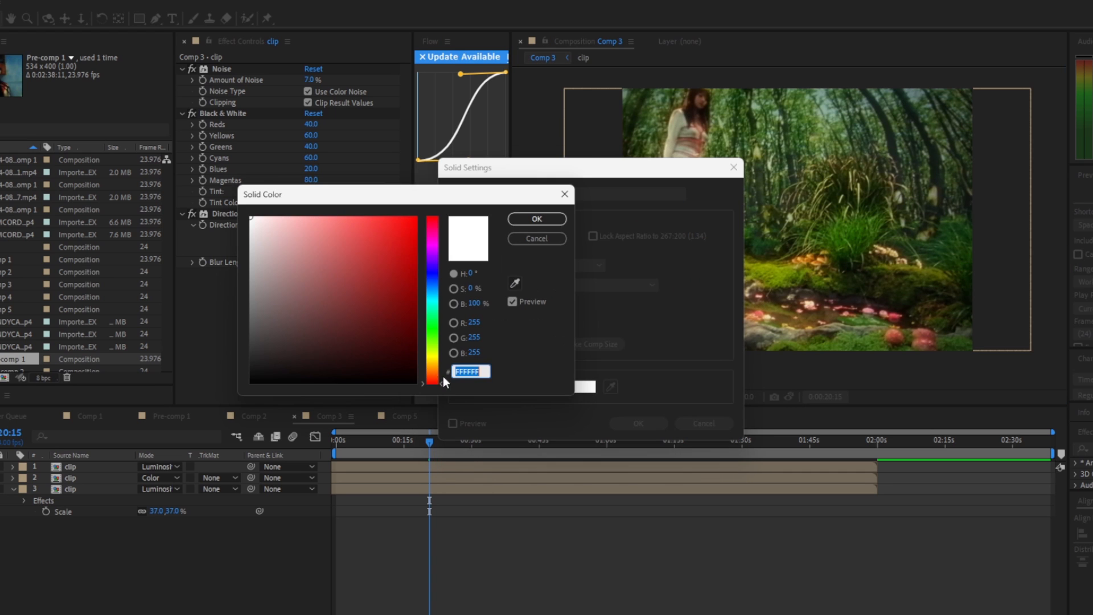
Confirm FFFFFF white as the new solid's colour
{"action": "left_click", "coordinate": [536, 218]}
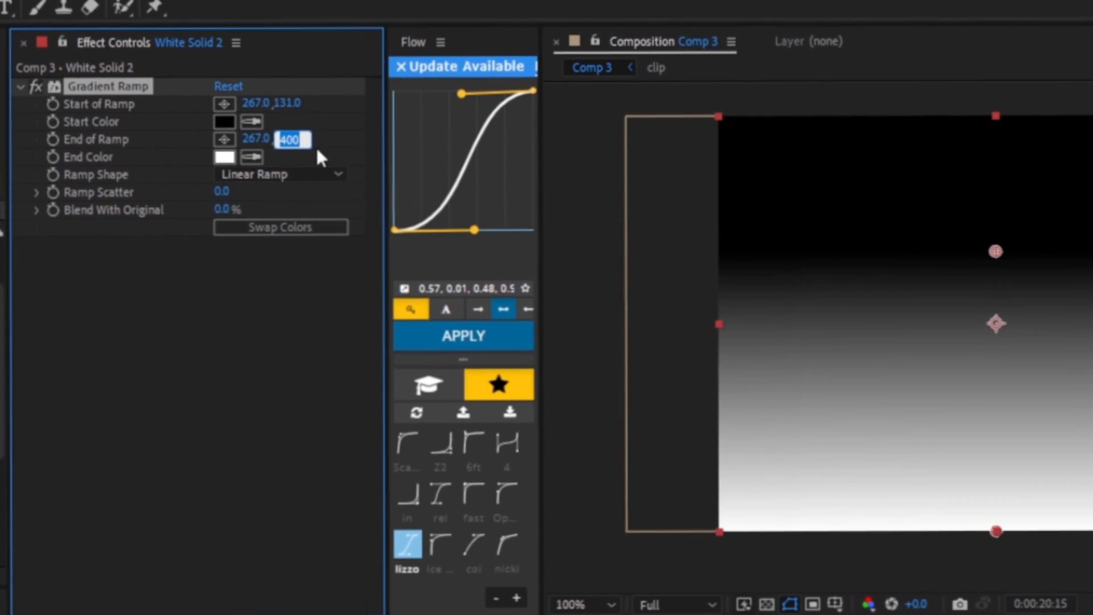
Set the Gradient Ramp start and end points at y 131 for a horizontal ramp
{"action": "type", "text": "131.0"}
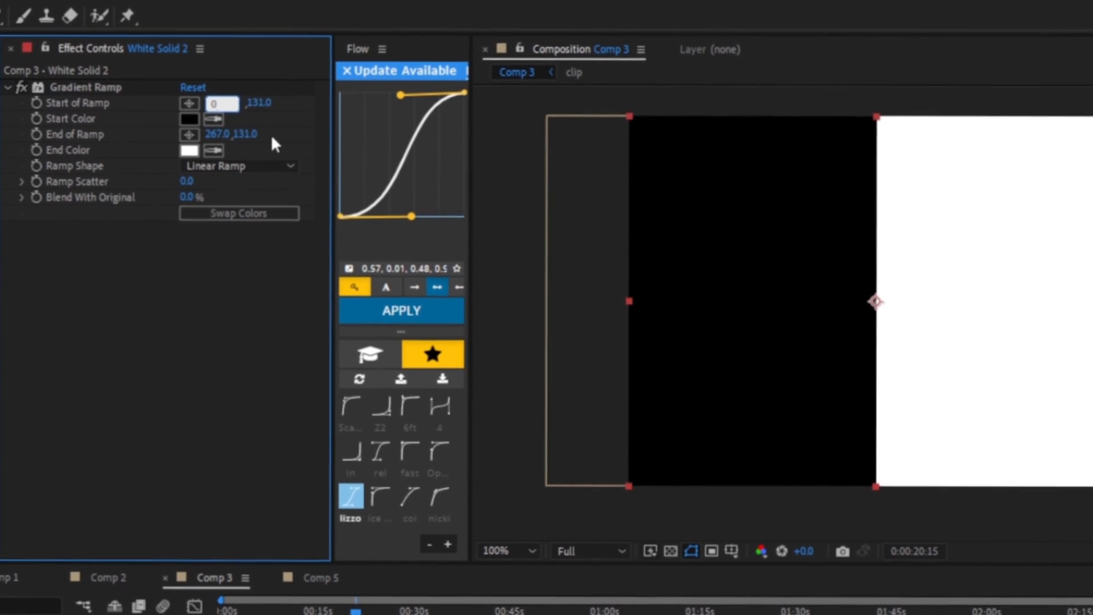
{"action": "left_click", "coordinate": [209, 134]}
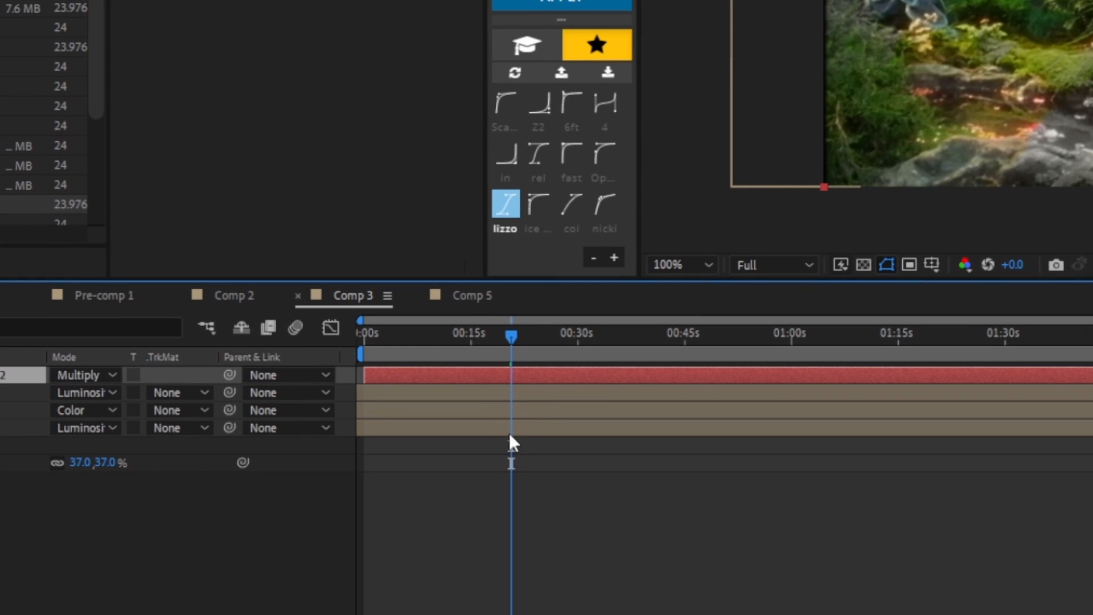
{"action": "mouse_move", "coordinate": [539, 435]}
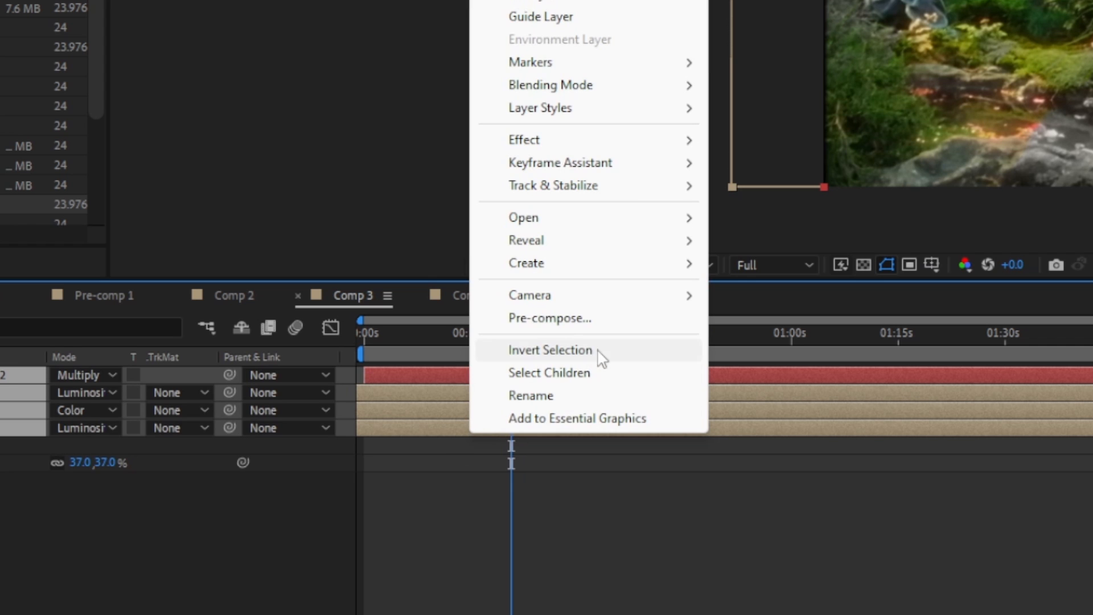
Pre-compose all four layers, moving their attributes into the new composition
{"action": "left_click", "coordinate": [549, 319]}
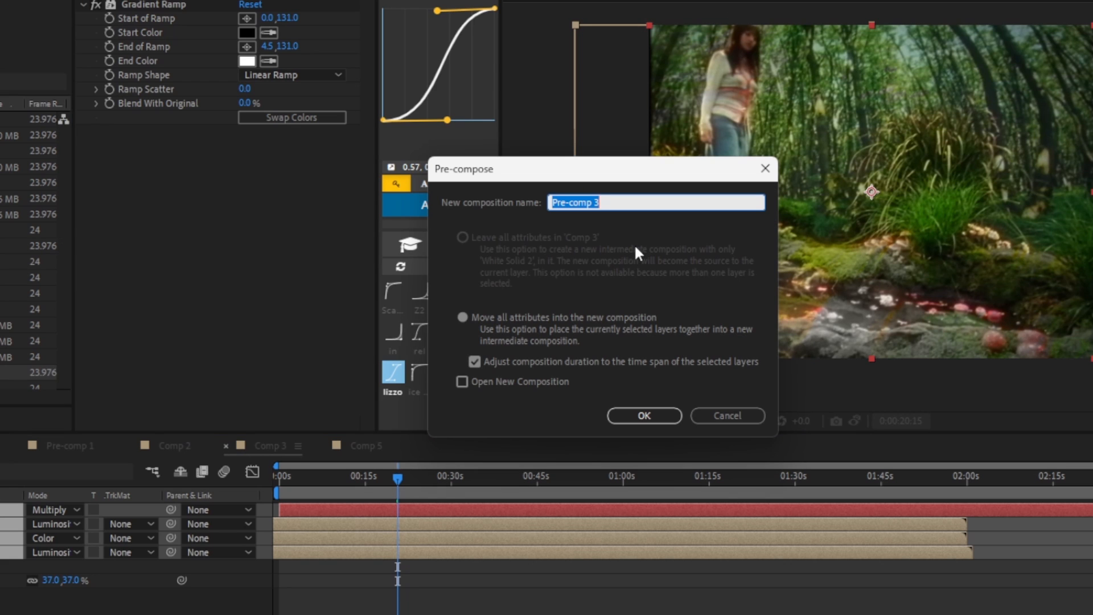
{"action": "left_click", "coordinate": [643, 416]}
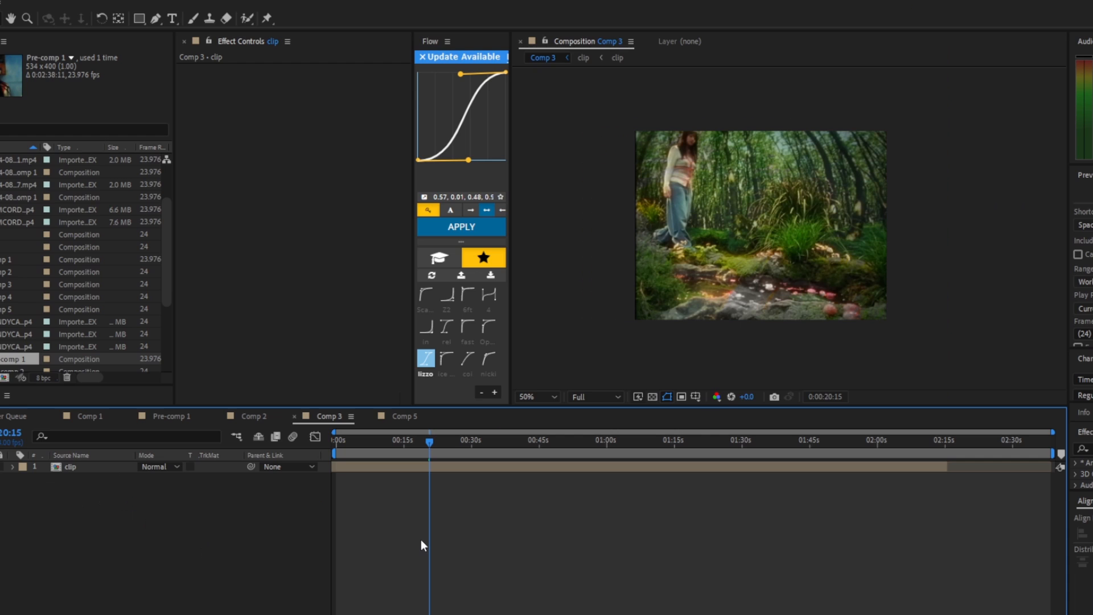
{"action": "mouse_move", "coordinate": [684, 528]}
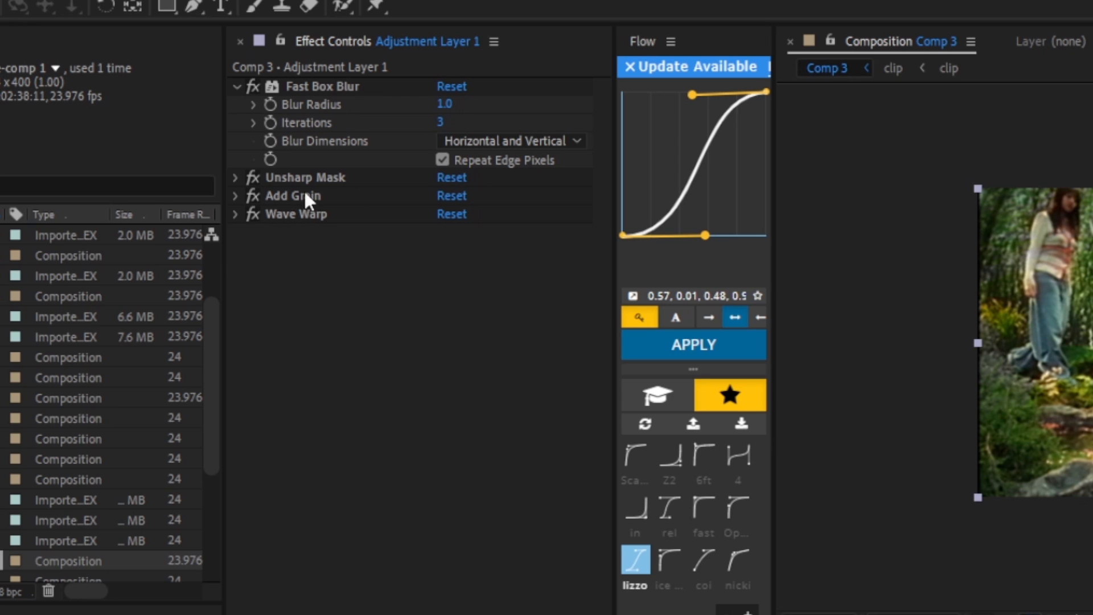
Expand Unsharp Mask (amount 100, radius 4) and Add Grain (intensity 0.2) settings
{"action": "left_click", "coordinate": [237, 87]}
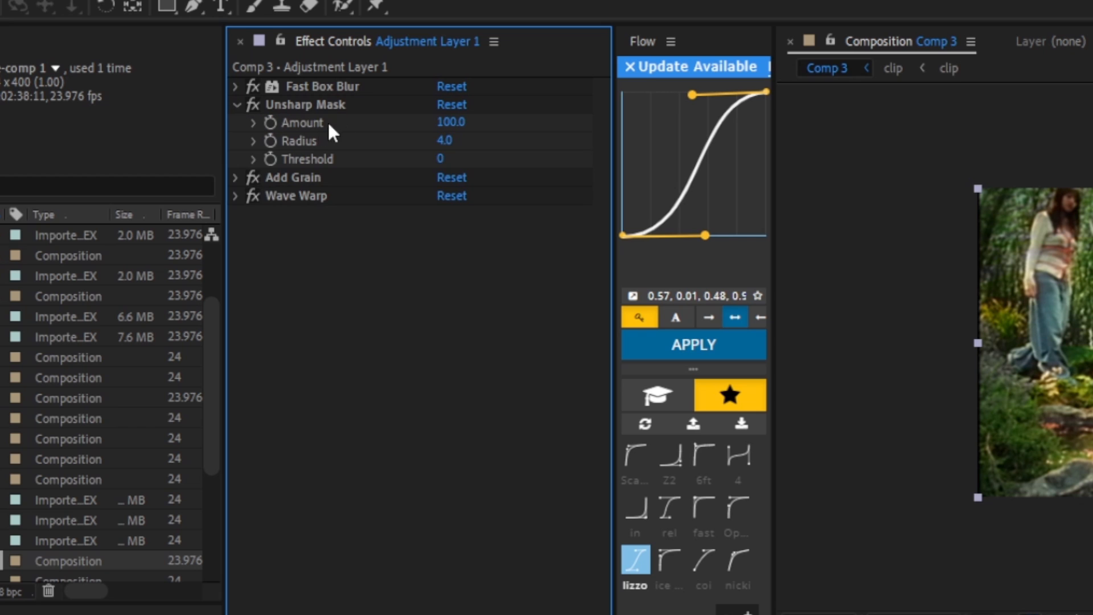
{"action": "mouse_move", "coordinate": [313, 154]}
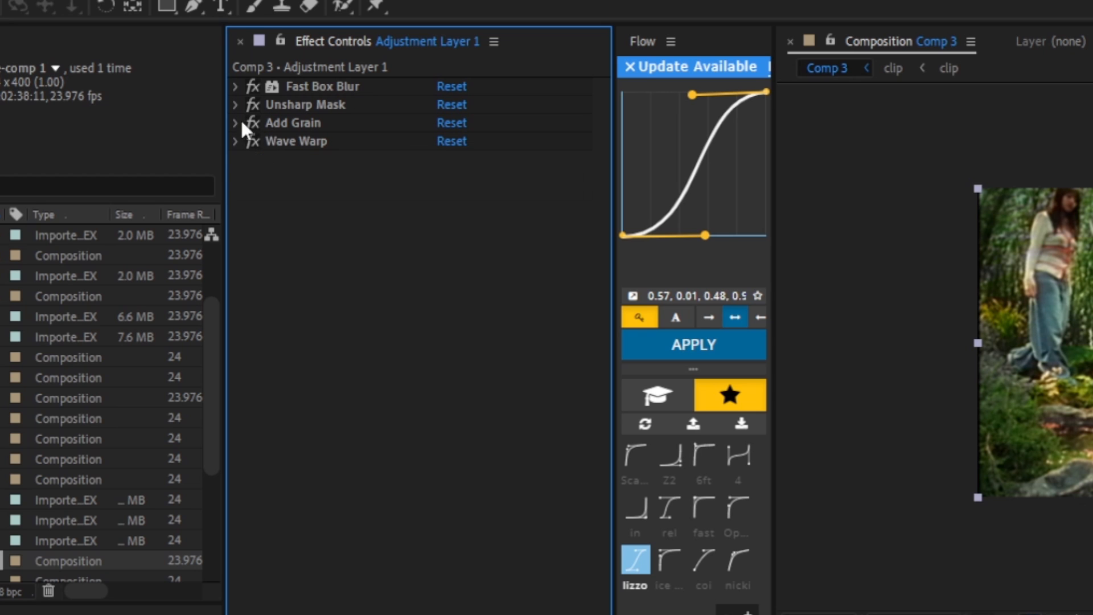
{"action": "left_click", "coordinate": [237, 123]}
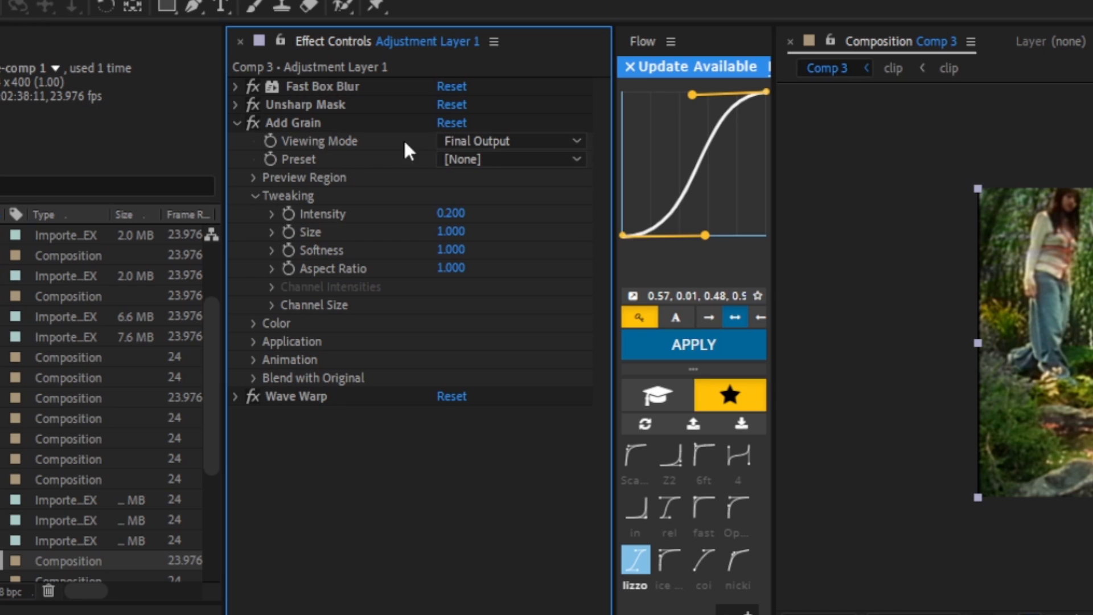
{"action": "mouse_move", "coordinate": [401, 179]}
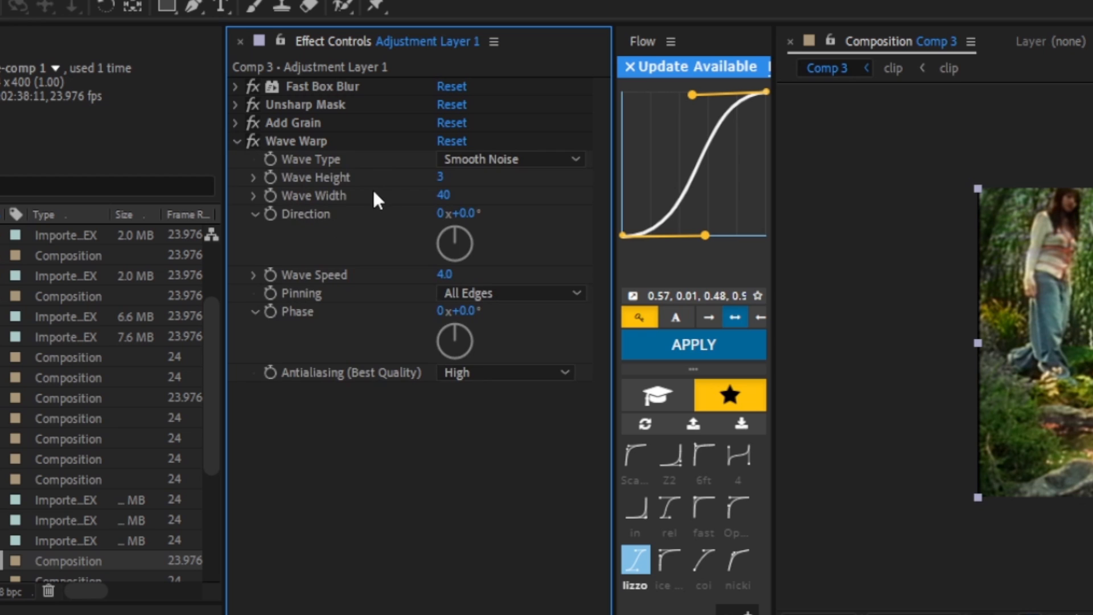
Set the Wave Warp wave type to Smooth Noise
{"action": "left_click", "coordinate": [510, 158]}
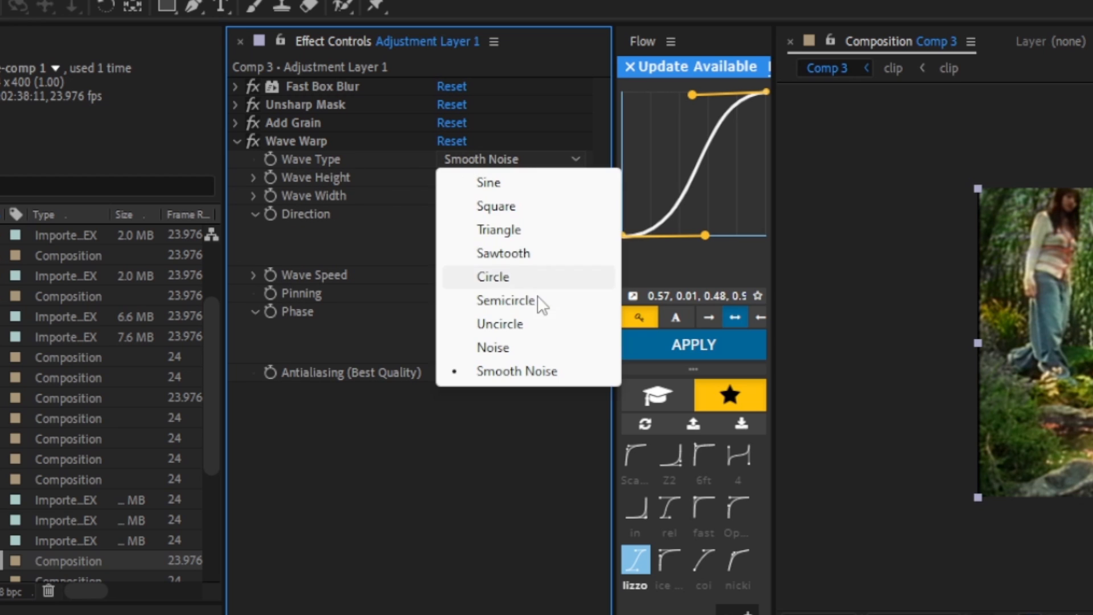
{"action": "left_click", "coordinate": [517, 371]}
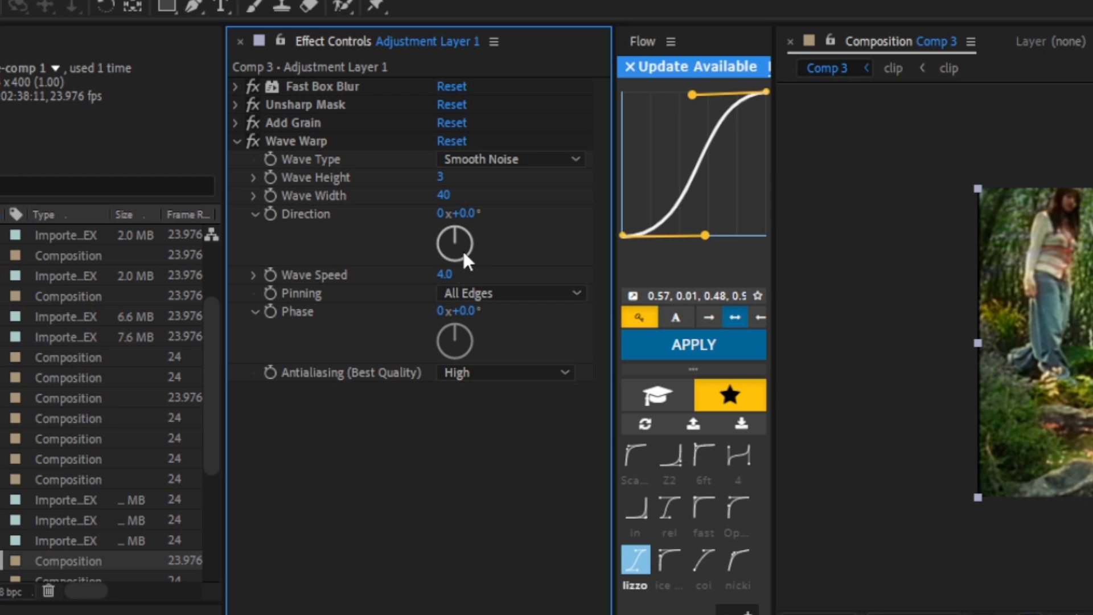
{"action": "mouse_move", "coordinate": [478, 311]}
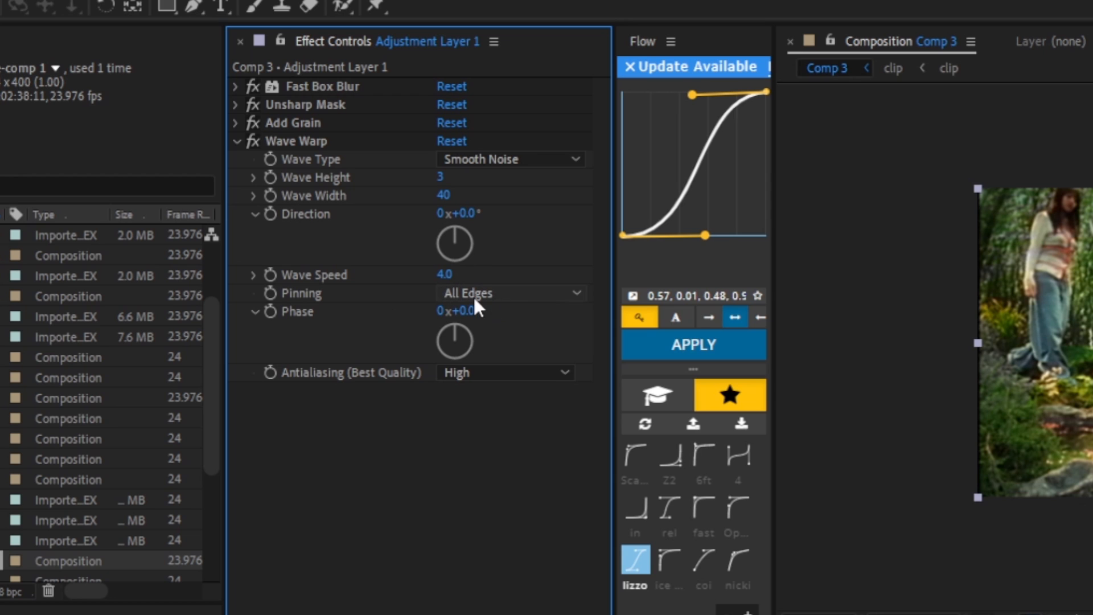
{"action": "mouse_move", "coordinate": [491, 314]}
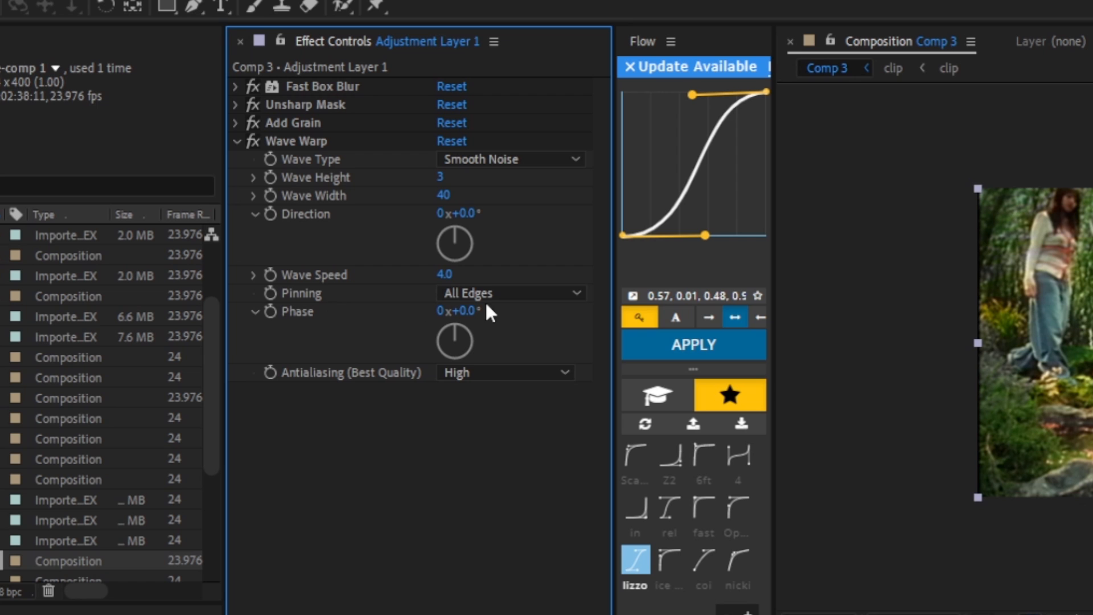
{"action": "mouse_move", "coordinate": [476, 394]}
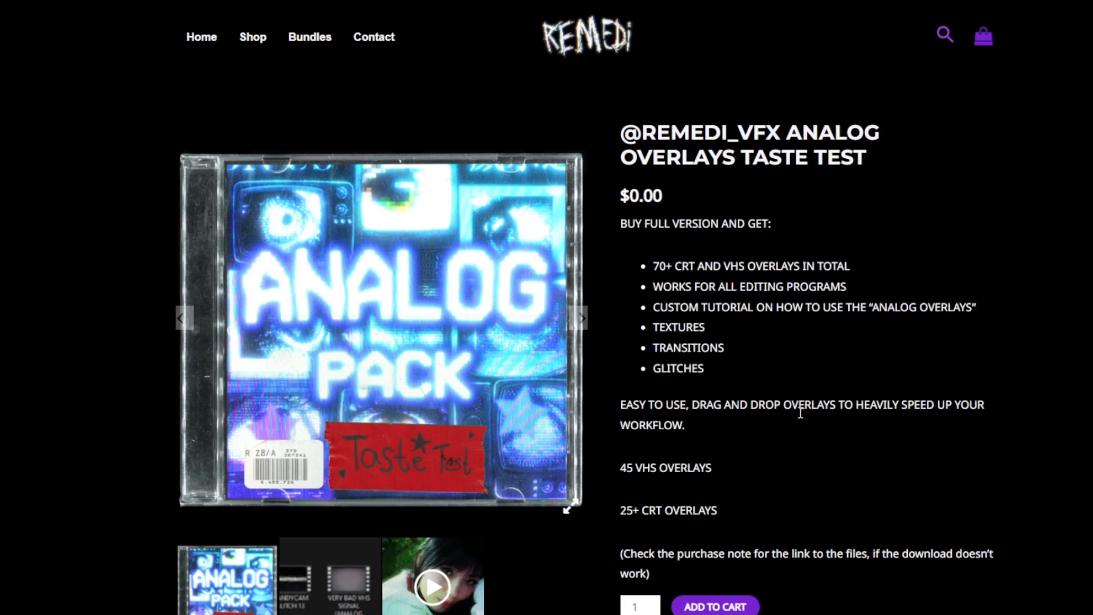
Add the free Analog Overlays Taste Test pack to the cart on the REMEDI product page
{"action": "scroll", "scroll_direction": "down", "scroll_amount": 3}
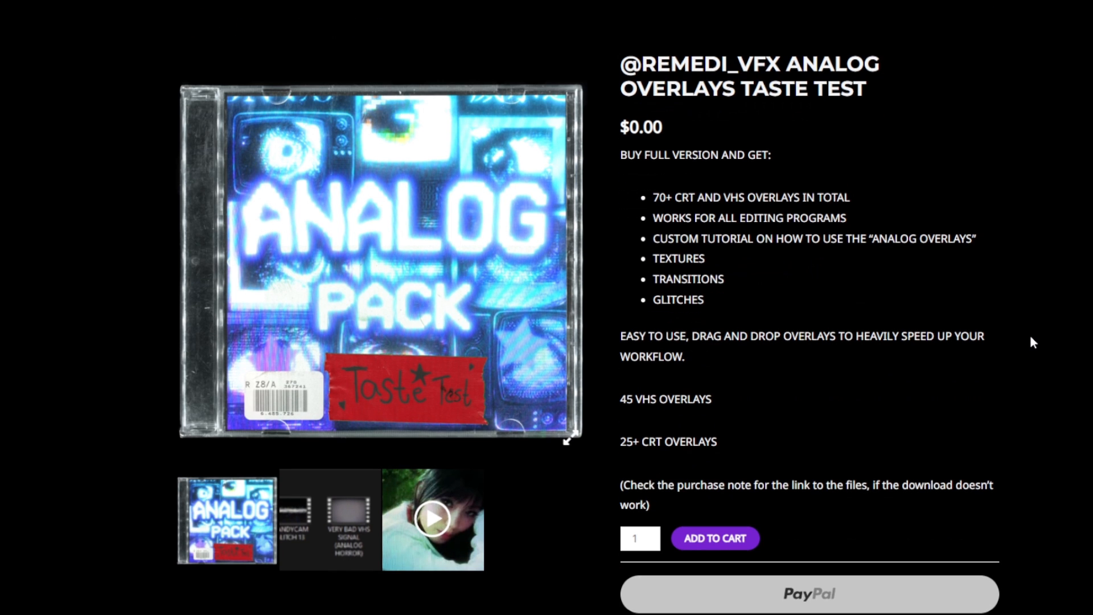
{"action": "scroll", "scroll_direction": "down", "scroll_amount": 3}
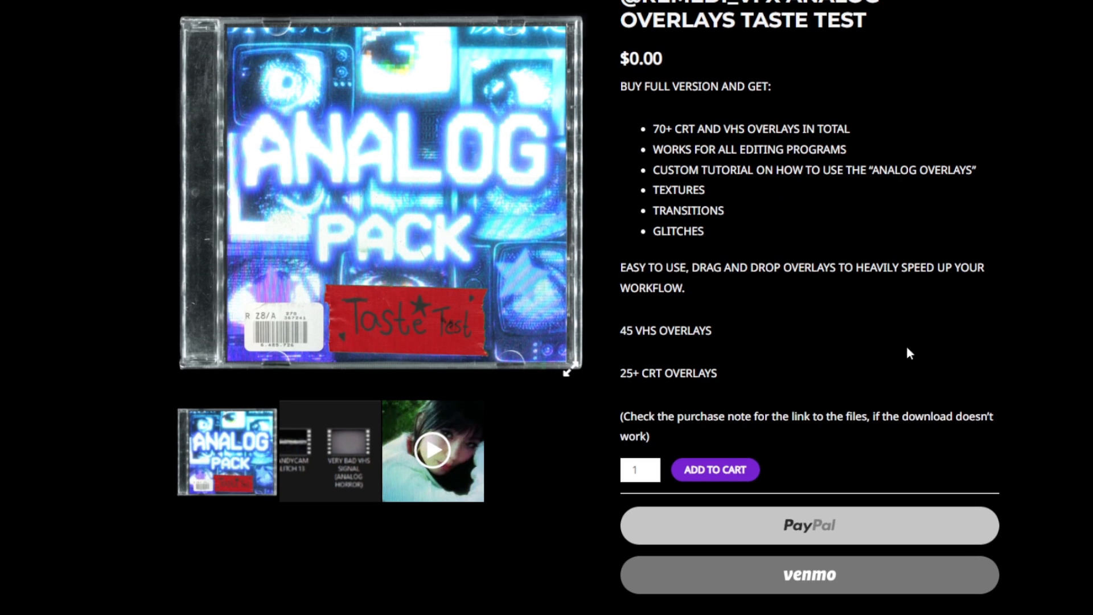
{"action": "mouse_move", "coordinate": [721, 479]}
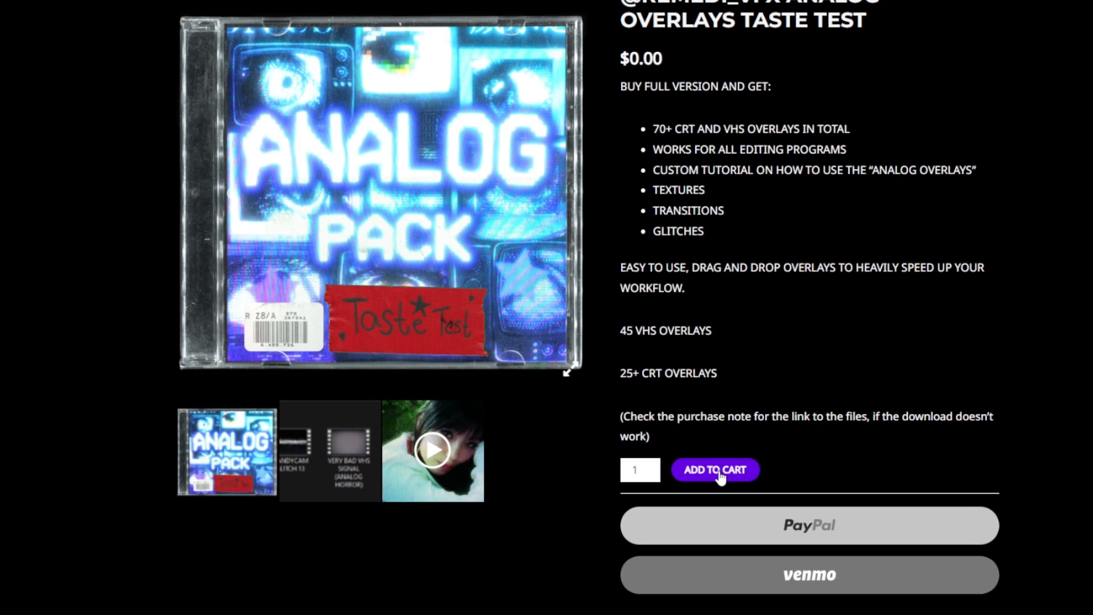
{"action": "left_click", "coordinate": [715, 469]}
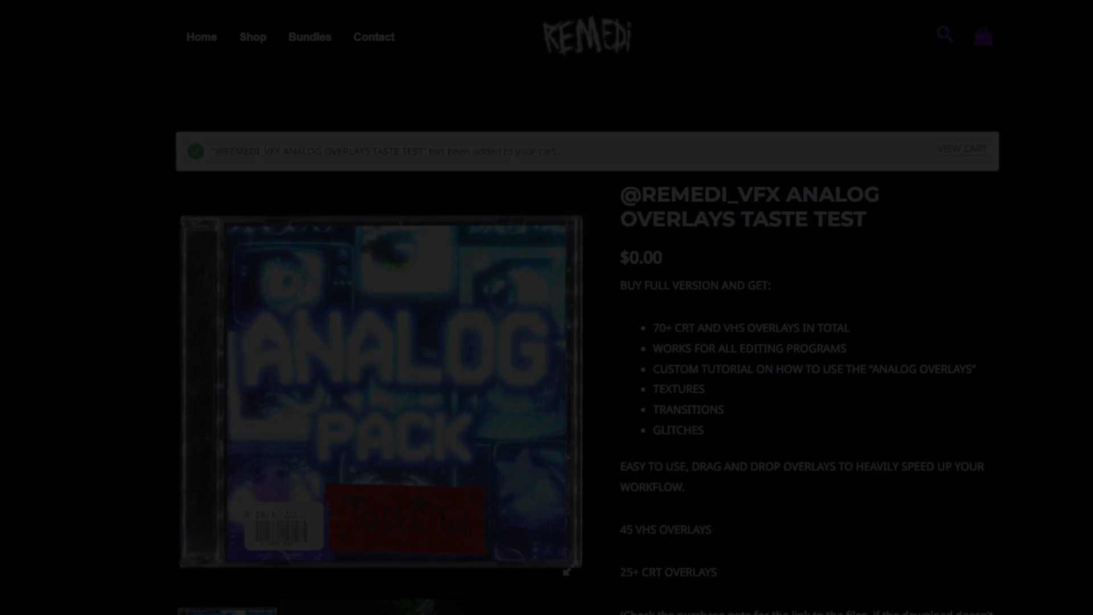